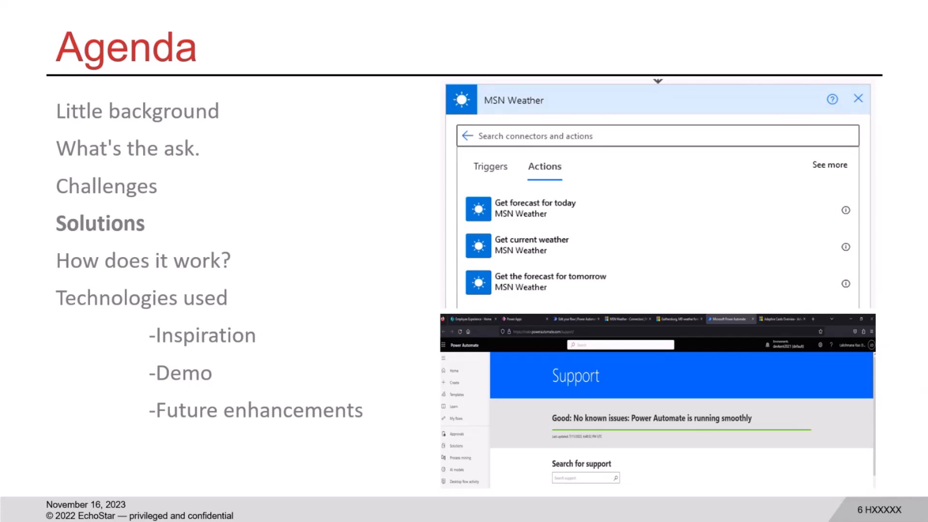
# Advance the deck two slides, then bring up the Remote Desktop Connection session
pyautogui.press('right')
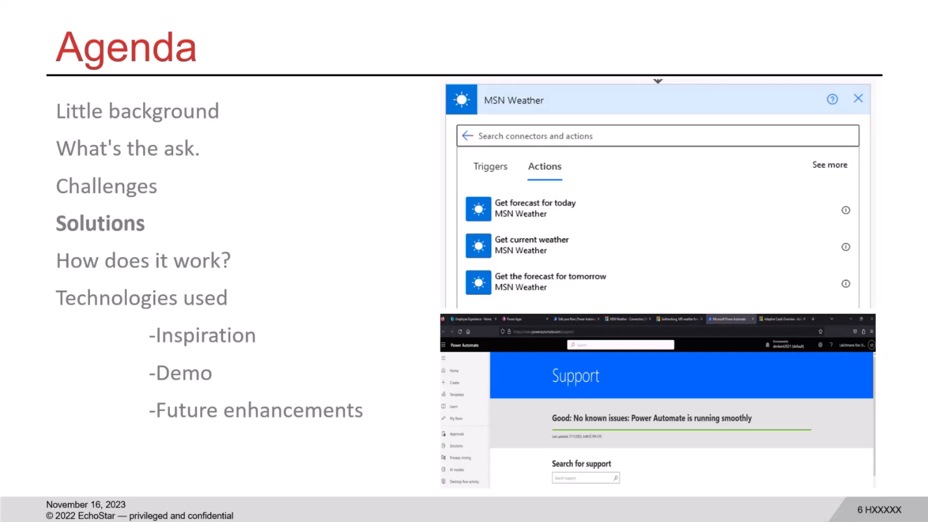
pyautogui.moveTo(653, 520)
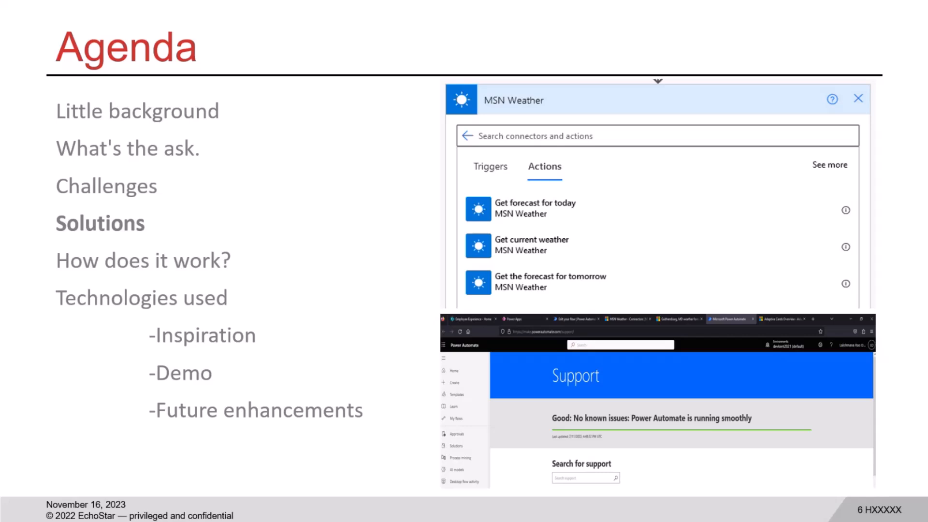
pyautogui.press('right')
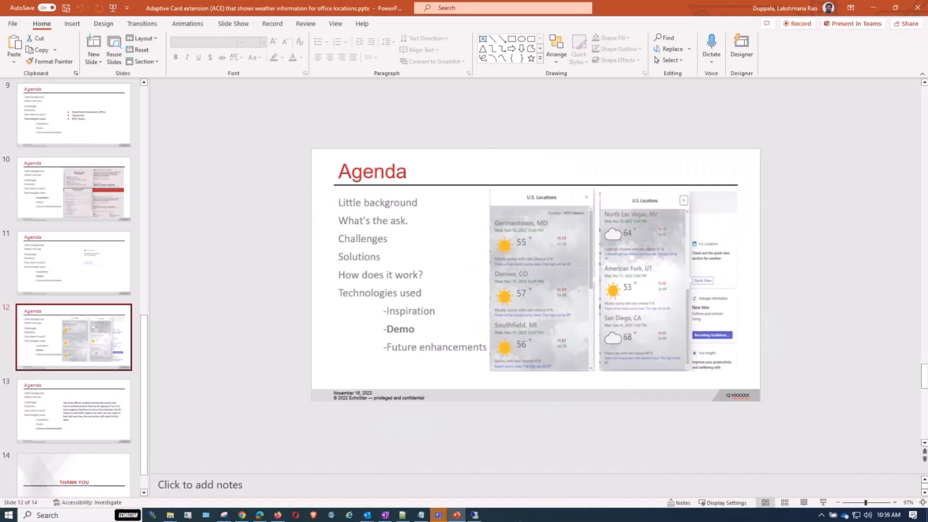
pyautogui.moveTo(514, 436)
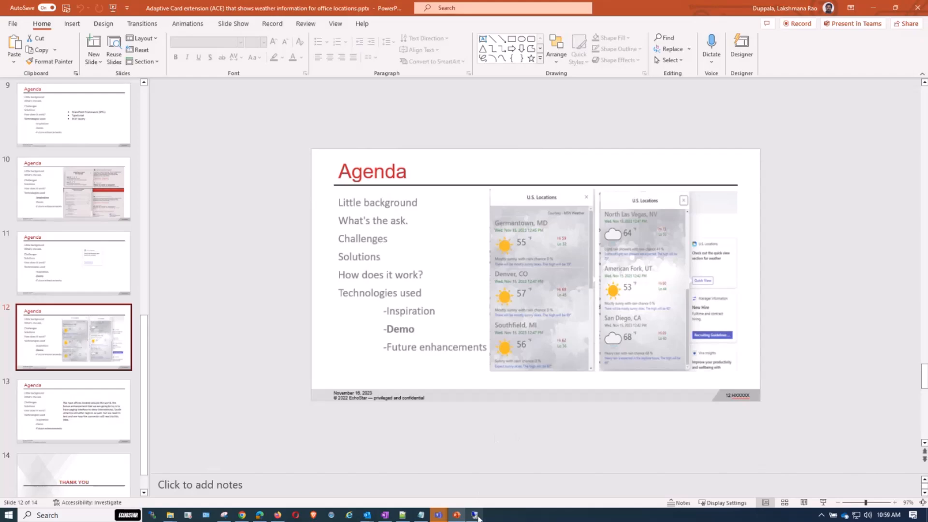
pyautogui.moveTo(475, 514)
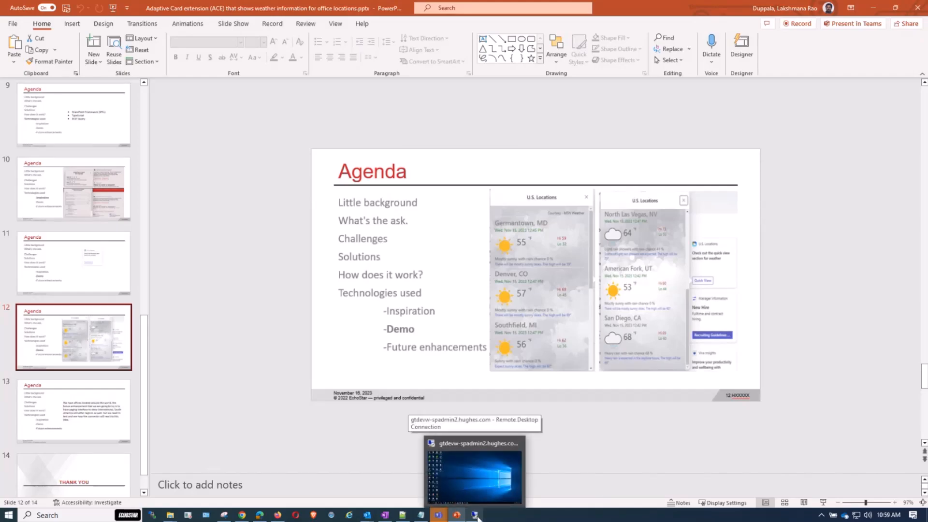
pyautogui.click(474, 470)
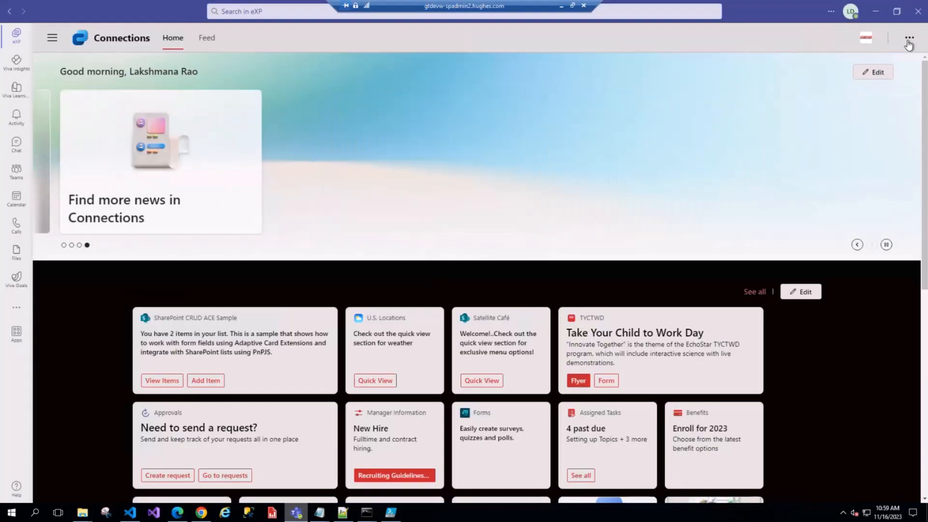
# Refresh the Connections page and view the CRUD ACE Sample items 'test 12' and 'test'
pyautogui.click(909, 37)
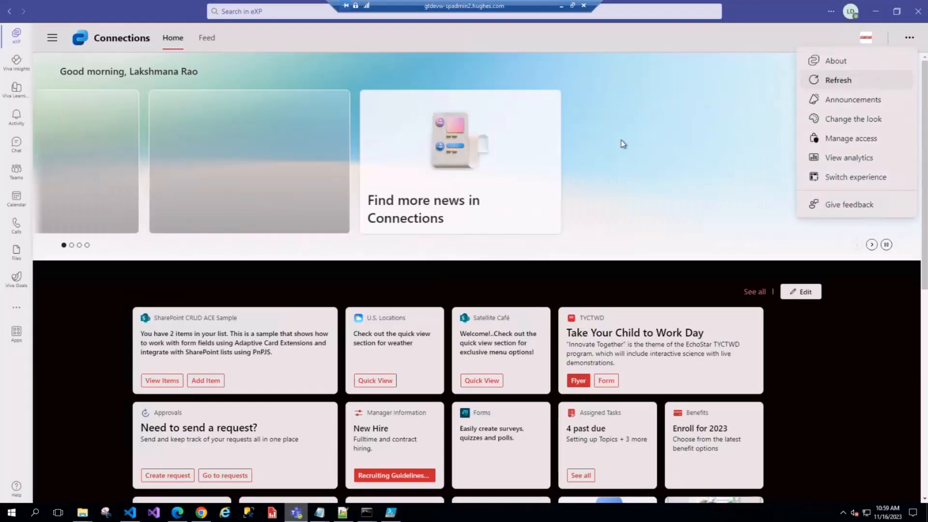
pyautogui.click(838, 80)
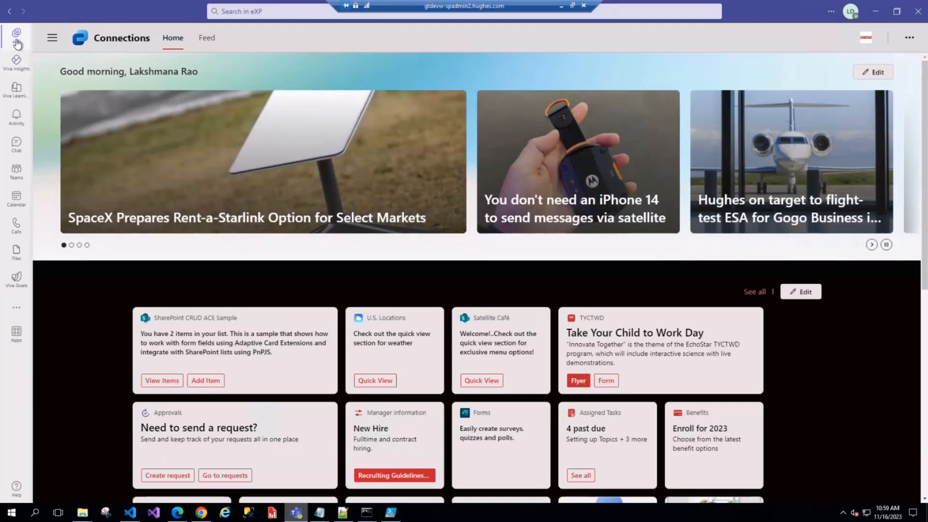
pyautogui.click(872, 244)
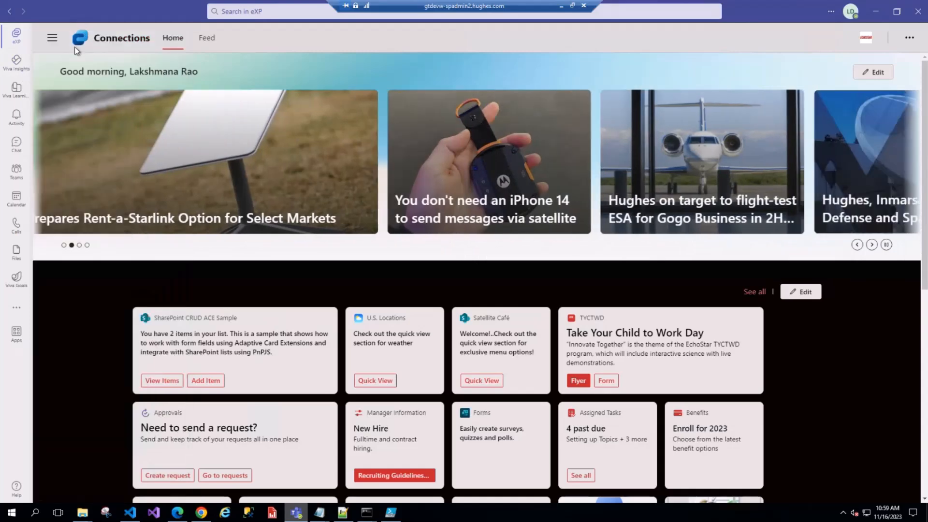
pyautogui.click(871, 243)
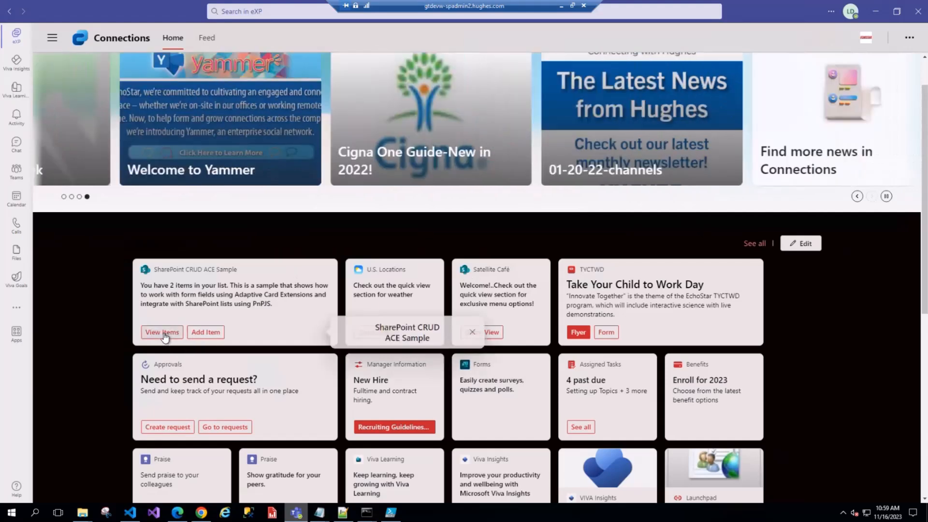
pyautogui.click(162, 332)
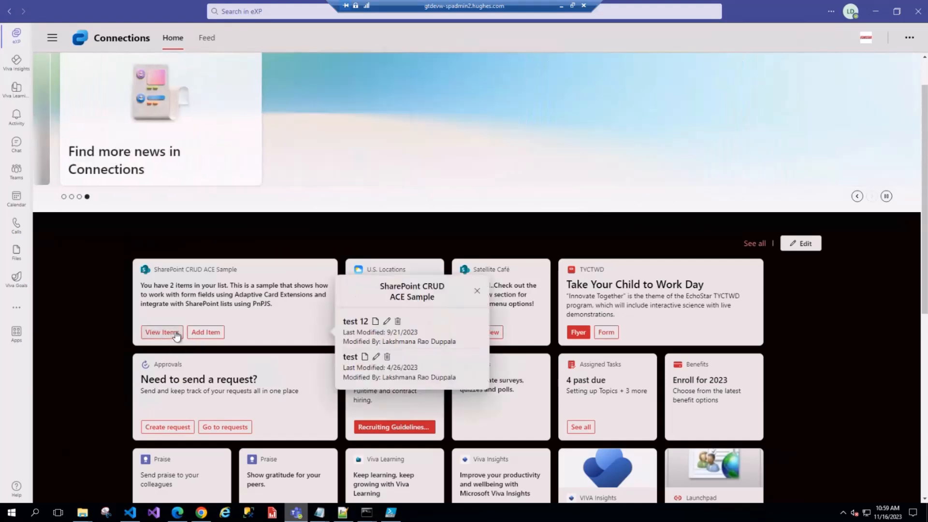
# Open and close the sample's Add Item form, then open the U.S. Locations weather quick view
pyautogui.click(205, 332)
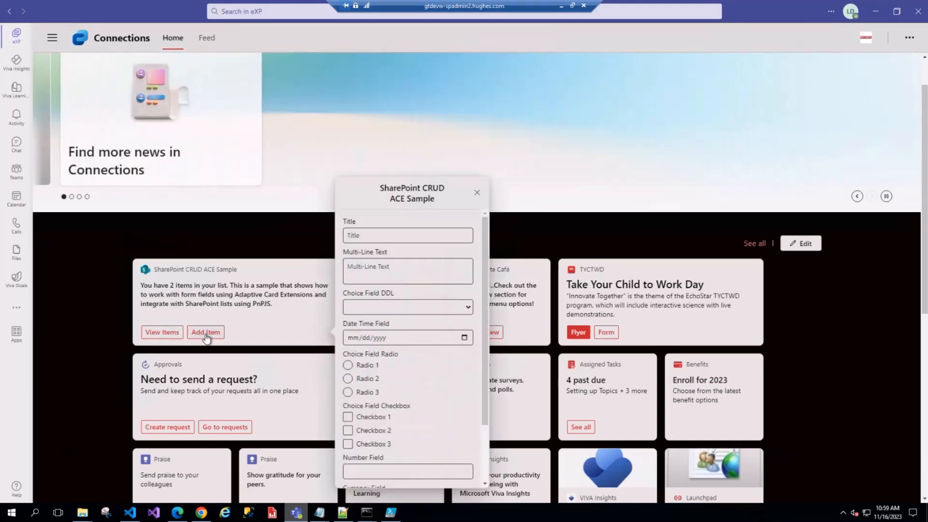
pyautogui.click(476, 192)
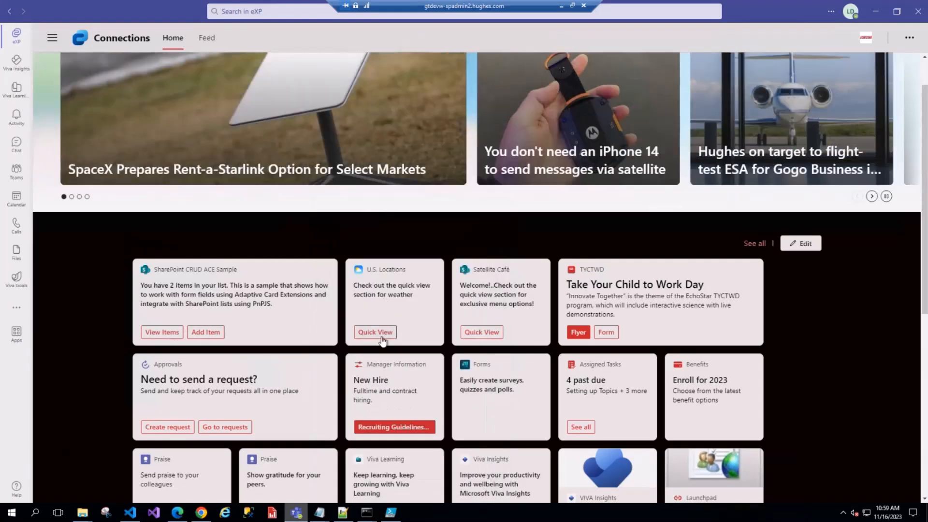
pyautogui.click(870, 196)
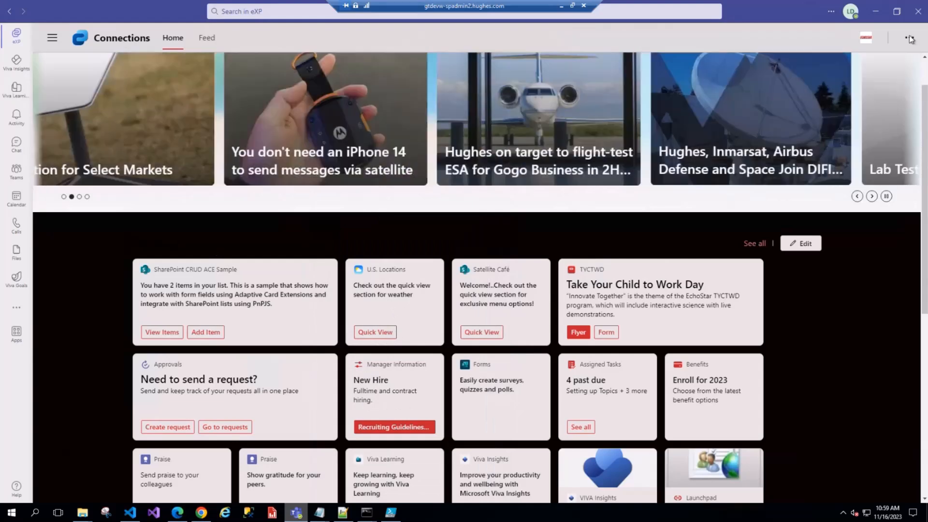
pyautogui.click(909, 37)
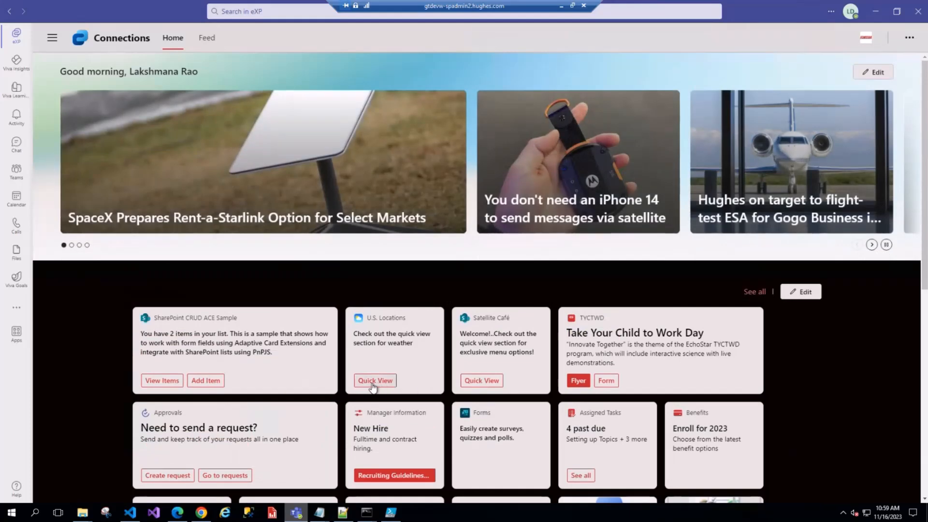
pyautogui.click(374, 380)
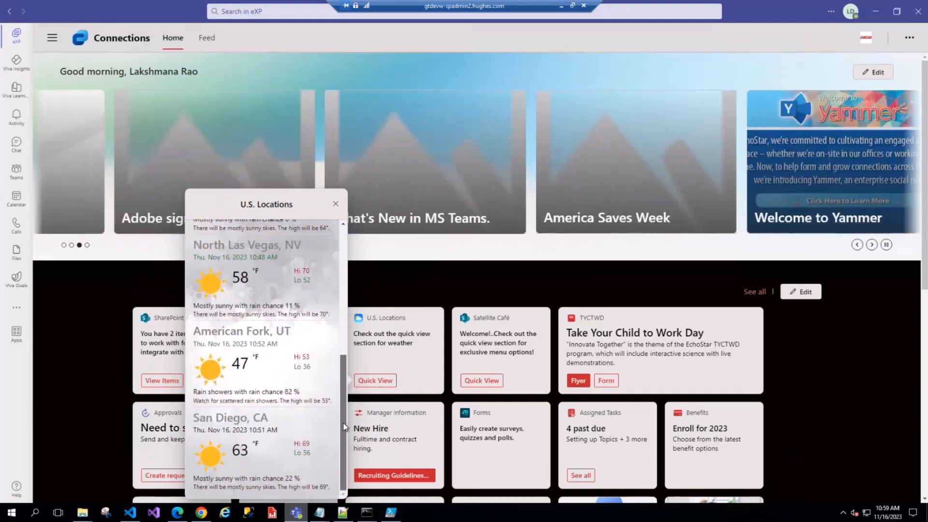
# Scroll the U.S. Locations quick view up to Germantown, Denver and Southfield forecasts
pyautogui.click(870, 244)
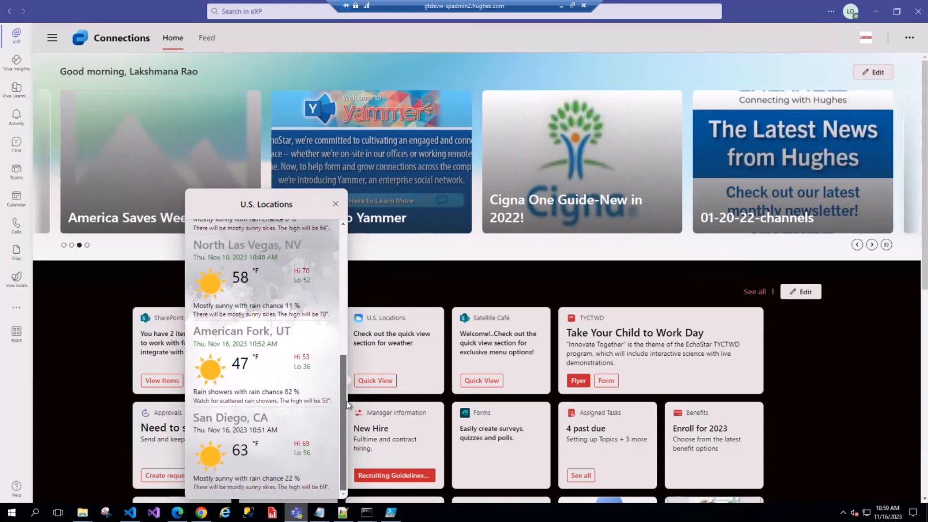
pyautogui.scroll(3)
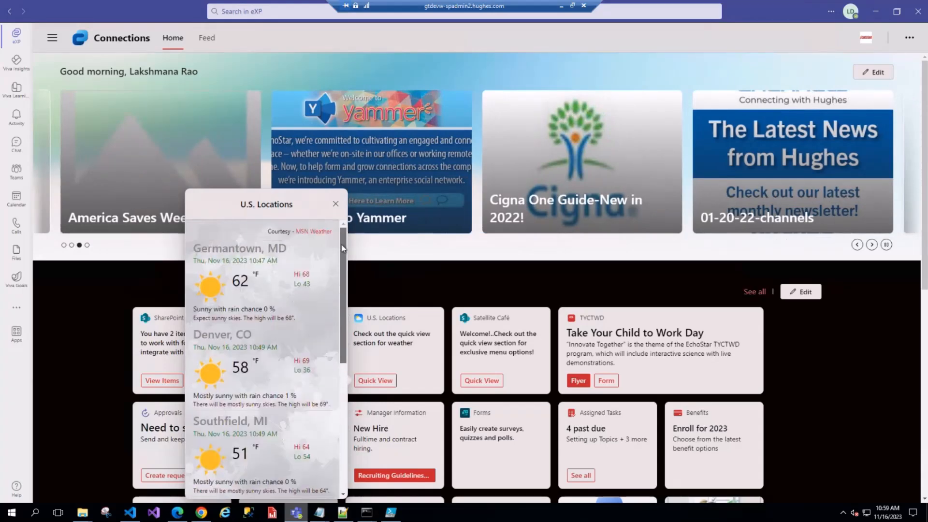
pyautogui.click(870, 244)
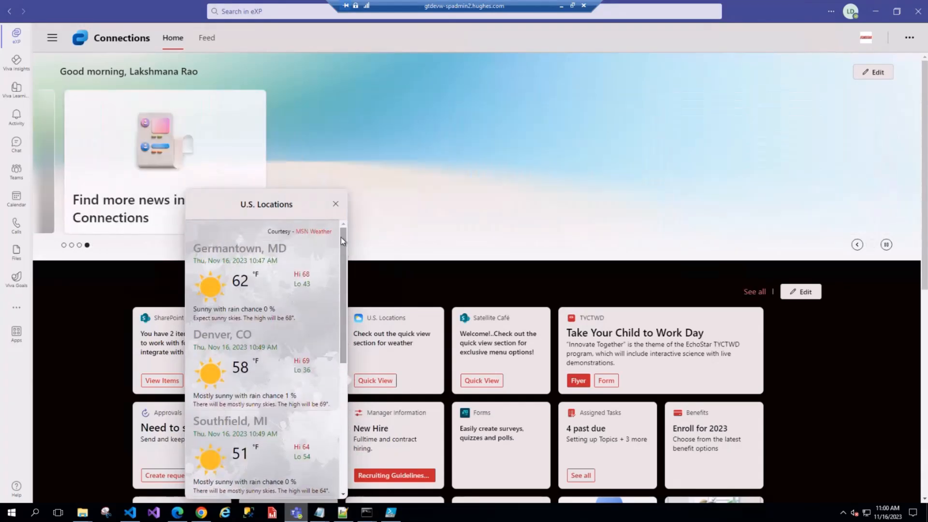
pyautogui.moveTo(561, 8)
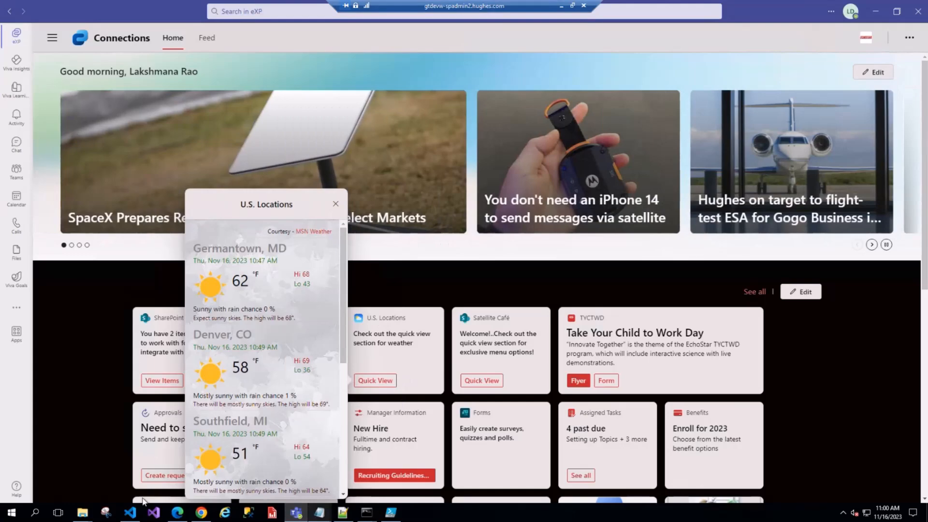
pyautogui.moveTo(130, 511)
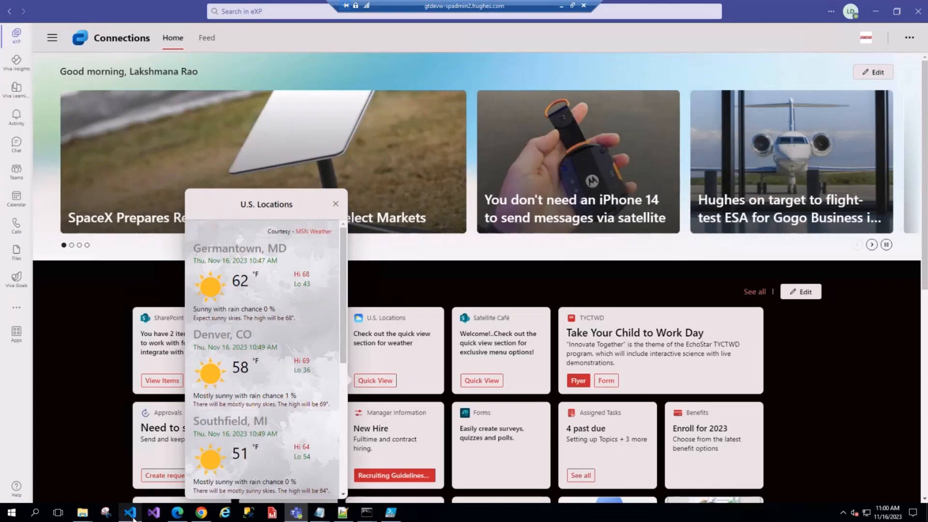
pyautogui.click(129, 512)
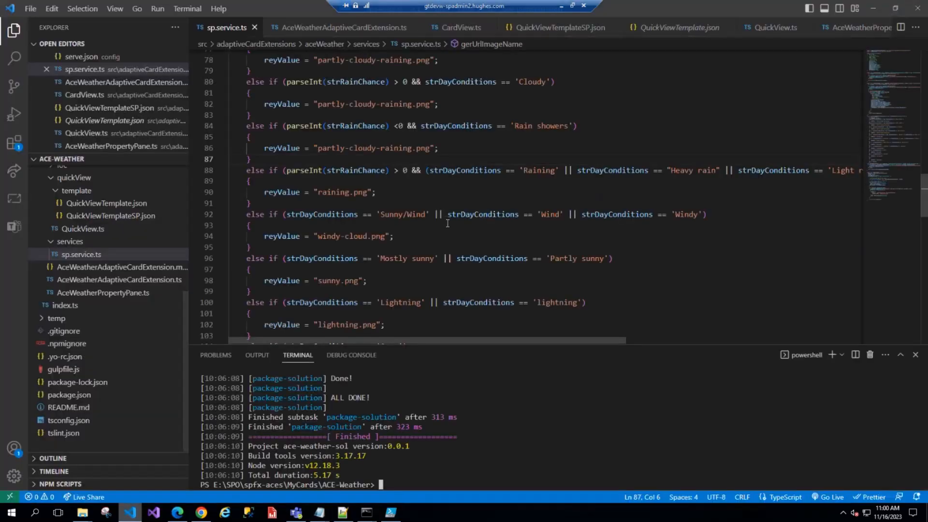
pyautogui.scroll(3)
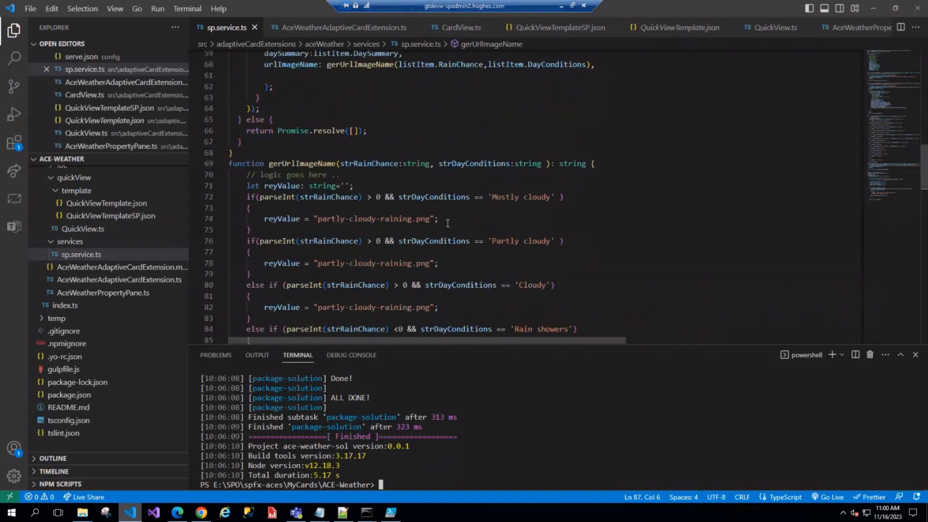
pyautogui.scroll(3)
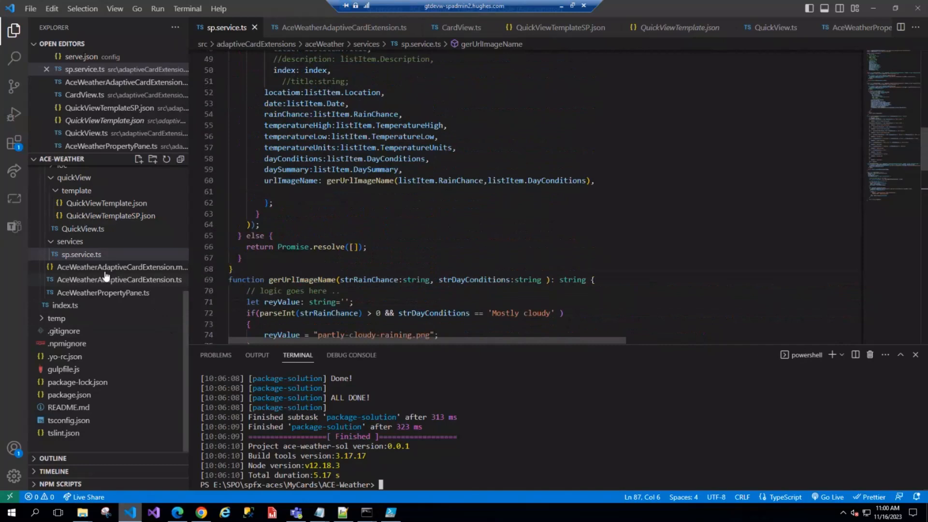
pyautogui.click(81, 254)
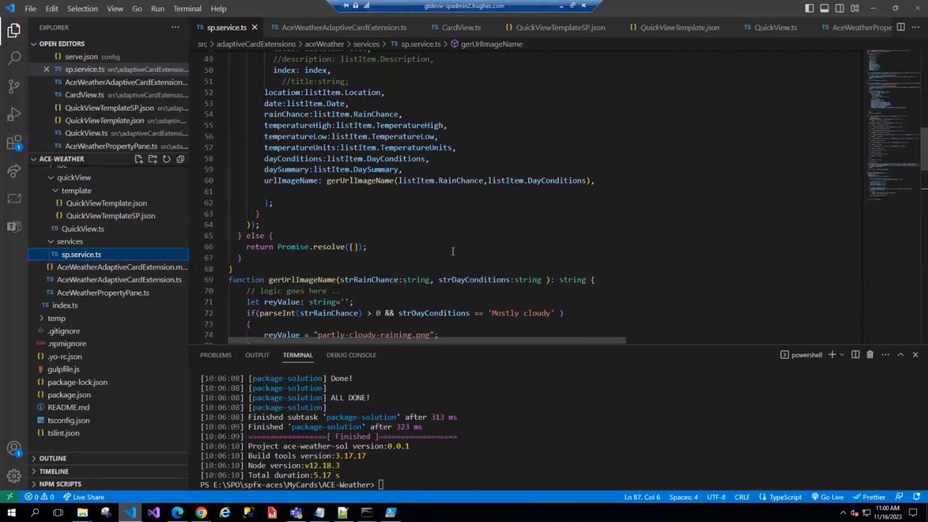
pyautogui.scroll(3)
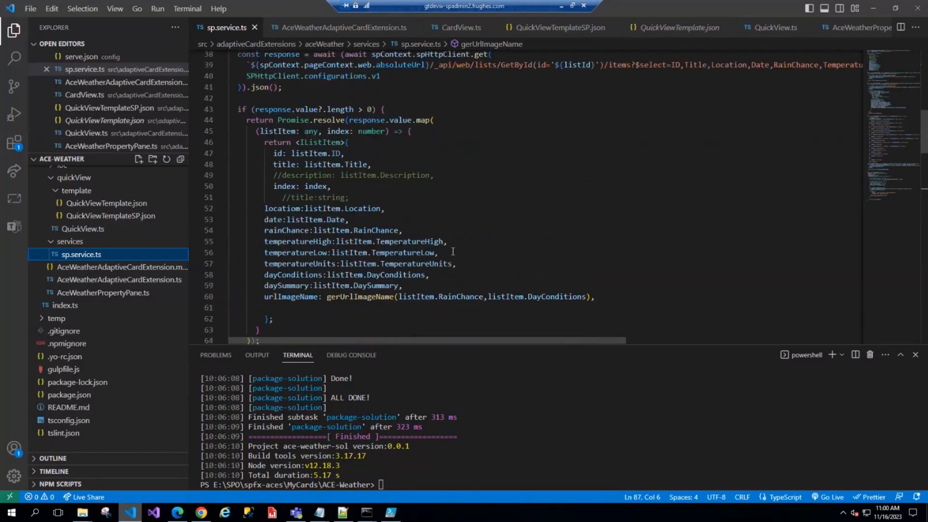
pyautogui.scroll(-3)
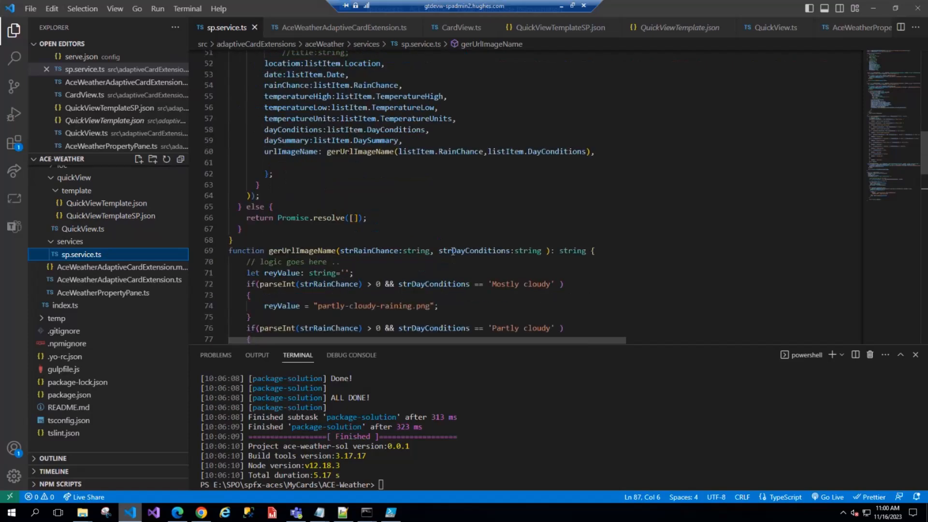
pyautogui.scroll(-3)
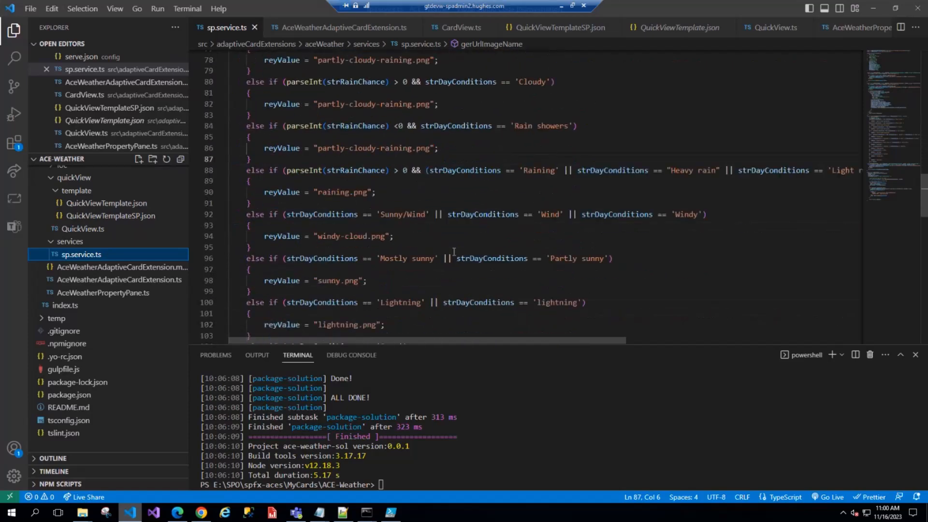
pyautogui.scroll(-3)
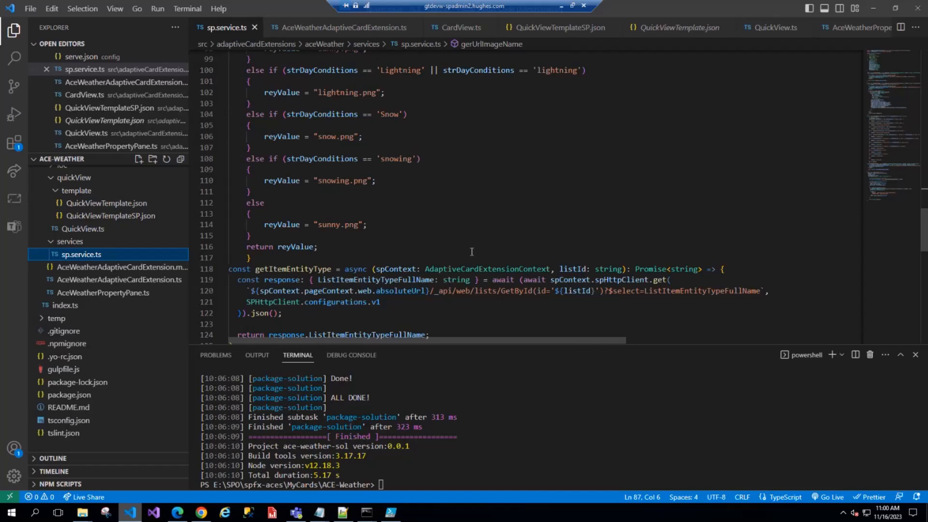
pyautogui.scroll(3)
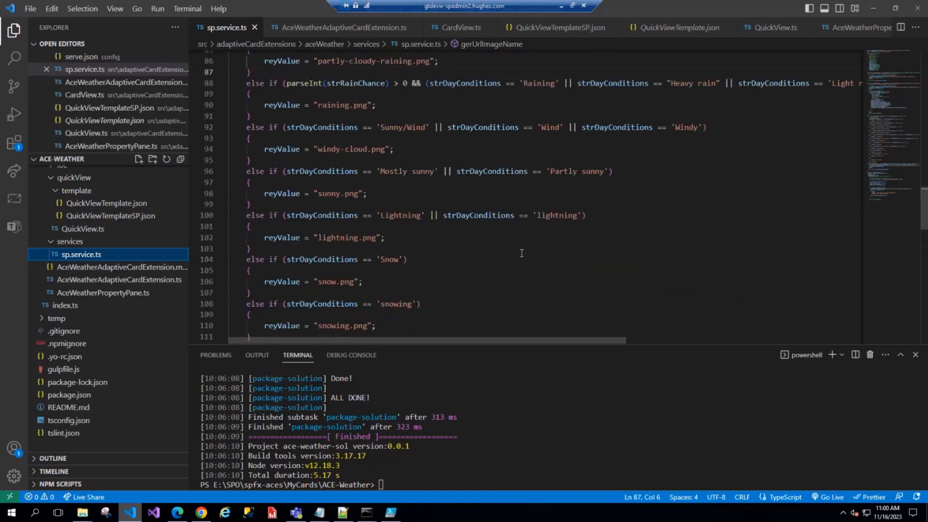
pyautogui.scroll(3)
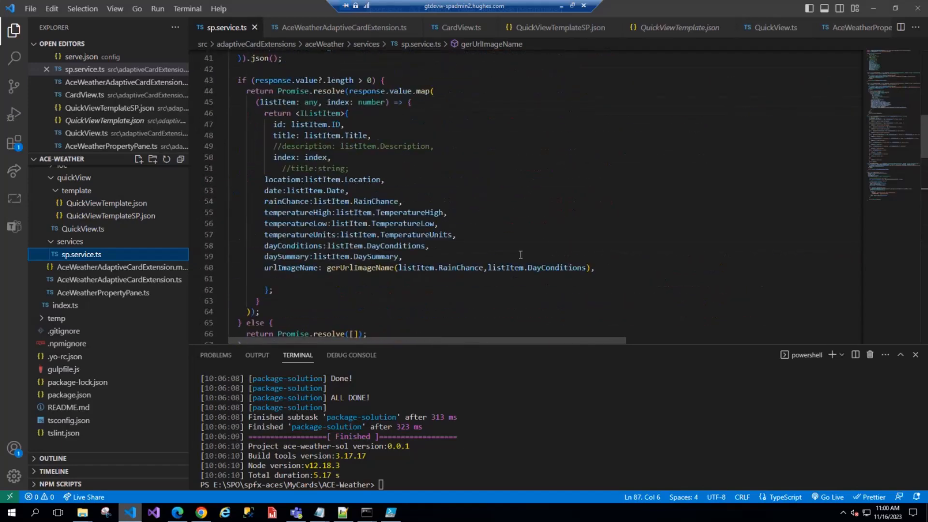
pyautogui.scroll(3)
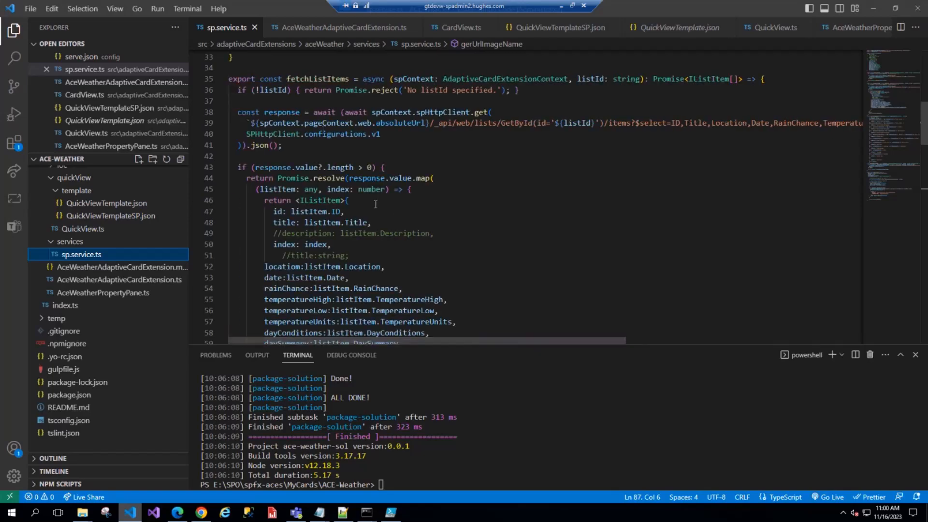
pyautogui.scroll(-3)
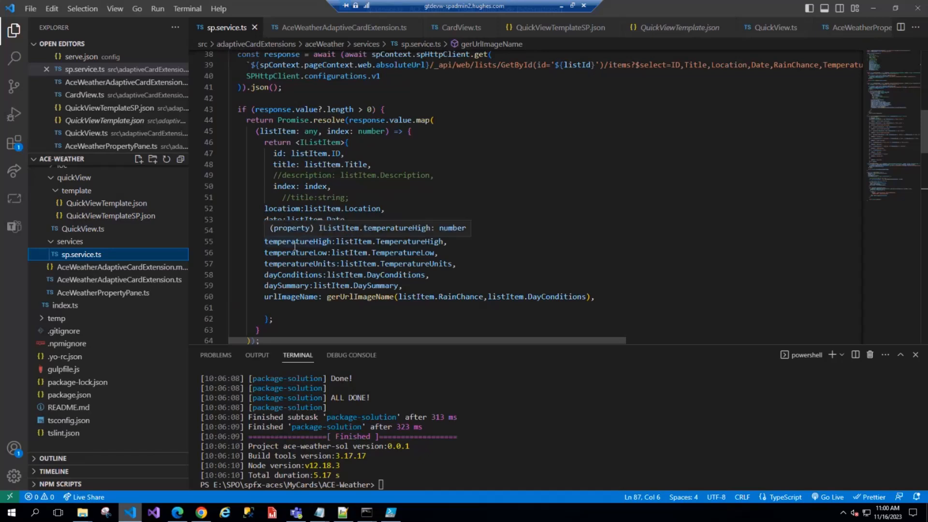
pyautogui.doubleClick(319, 142)
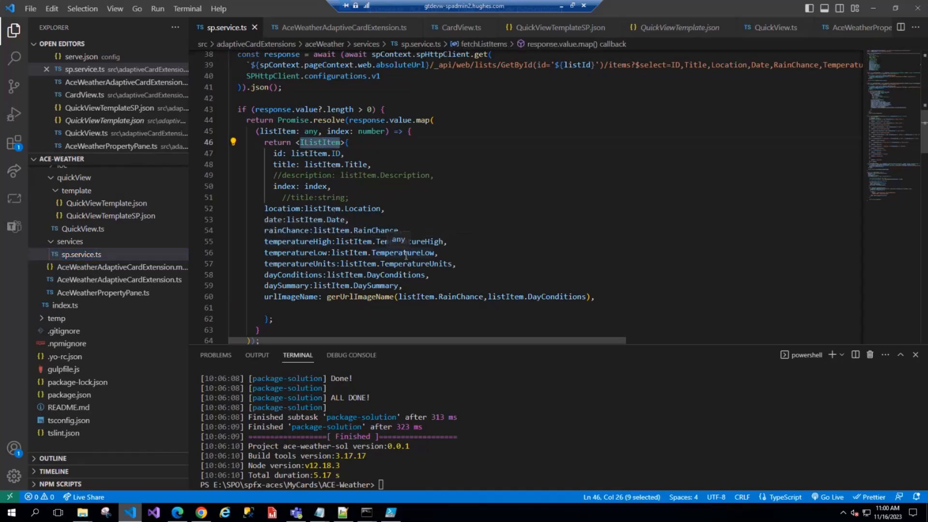
pyautogui.scroll(-3)
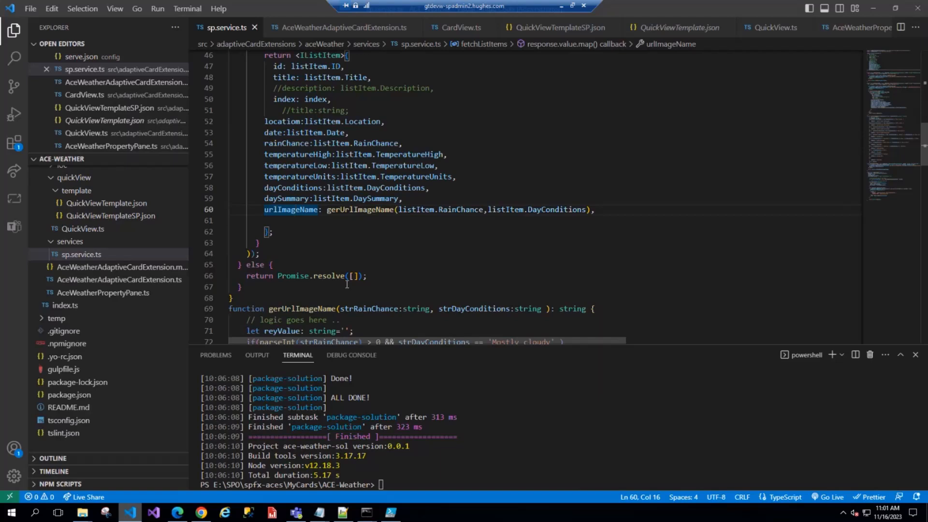
pyautogui.scroll(-3)
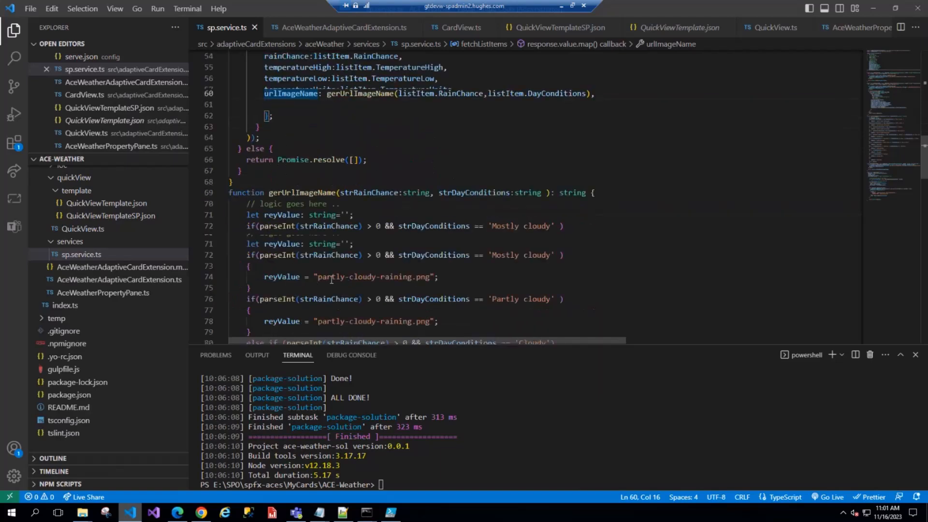
pyautogui.scroll(-3)
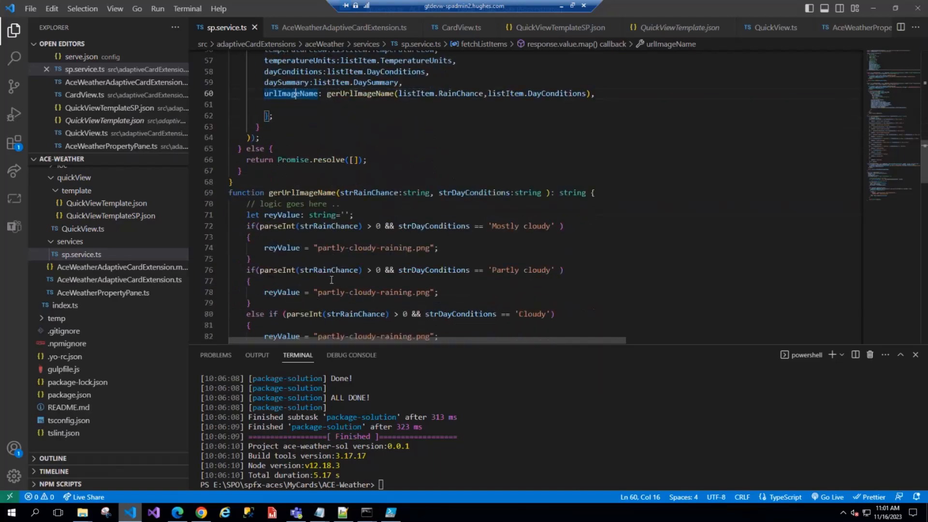
pyautogui.scroll(-3)
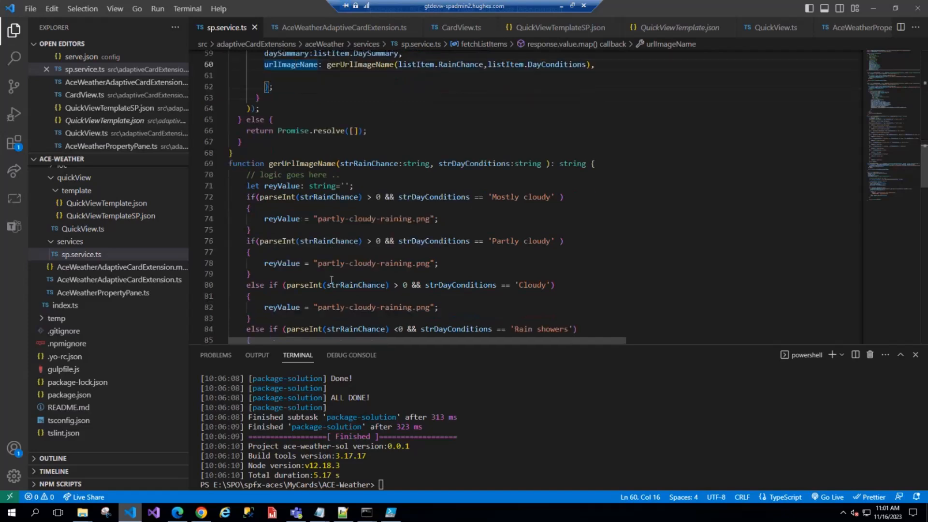
pyautogui.scroll(3)
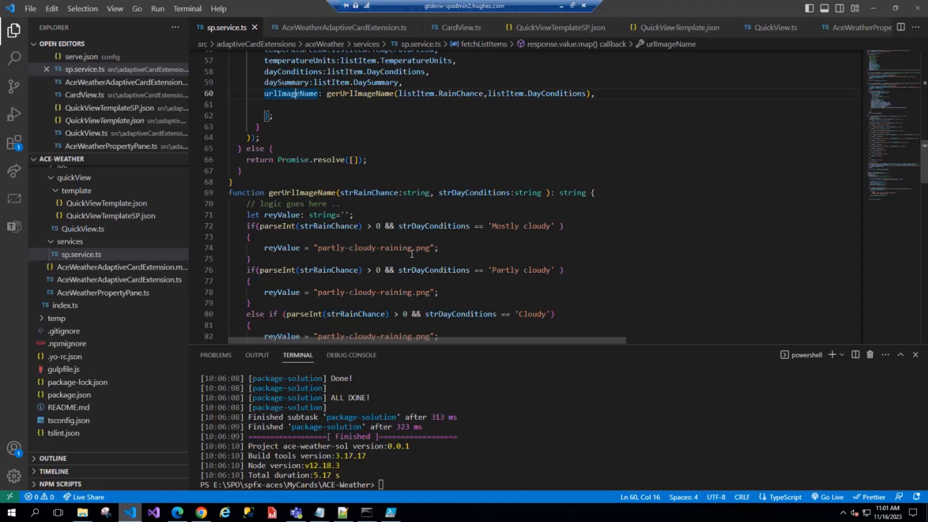
pyautogui.scroll(3)
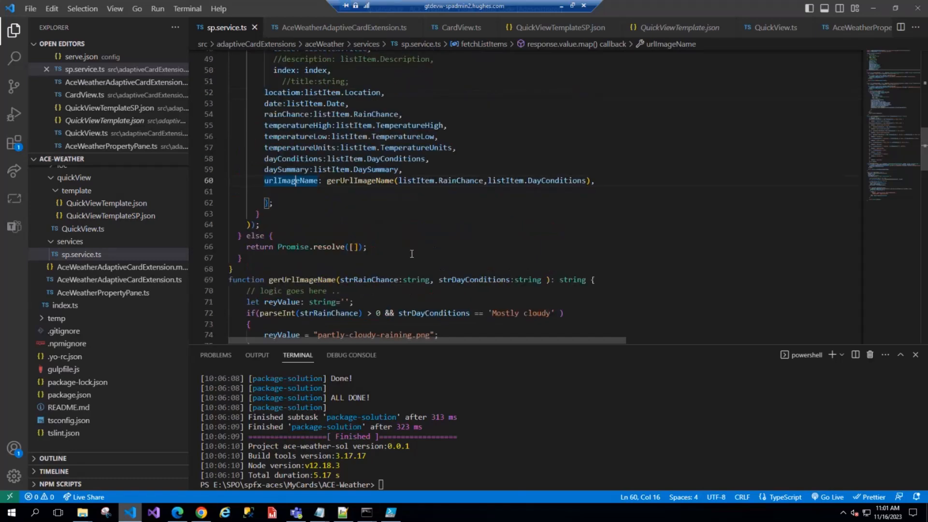
pyautogui.moveTo(82, 254)
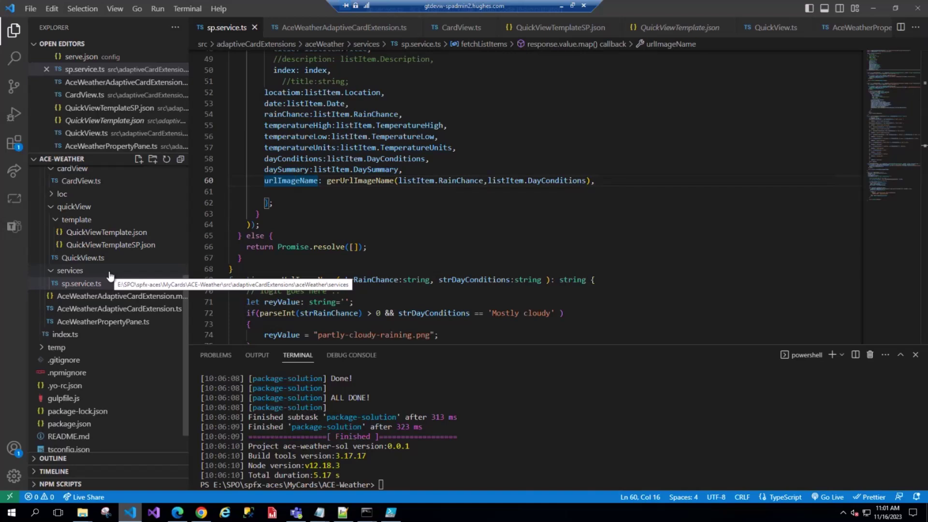
pyautogui.moveTo(82, 258)
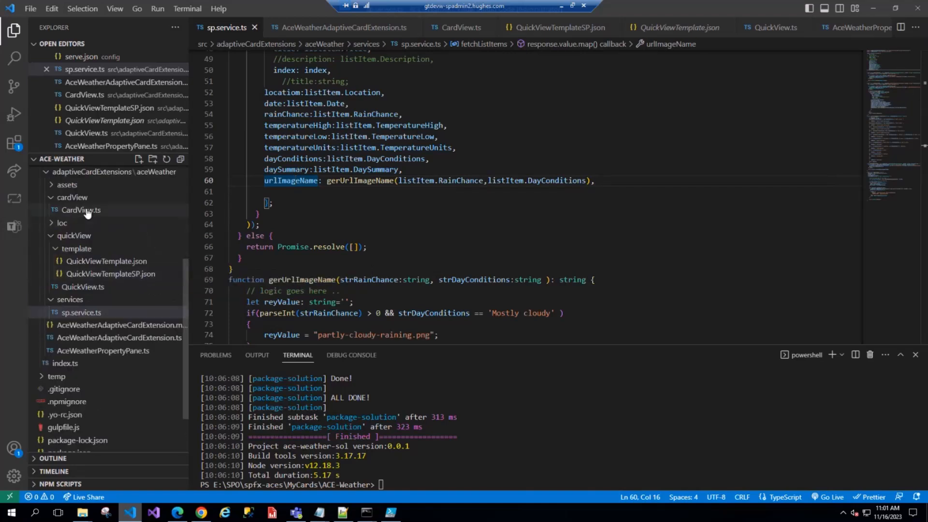
pyautogui.click(81, 209)
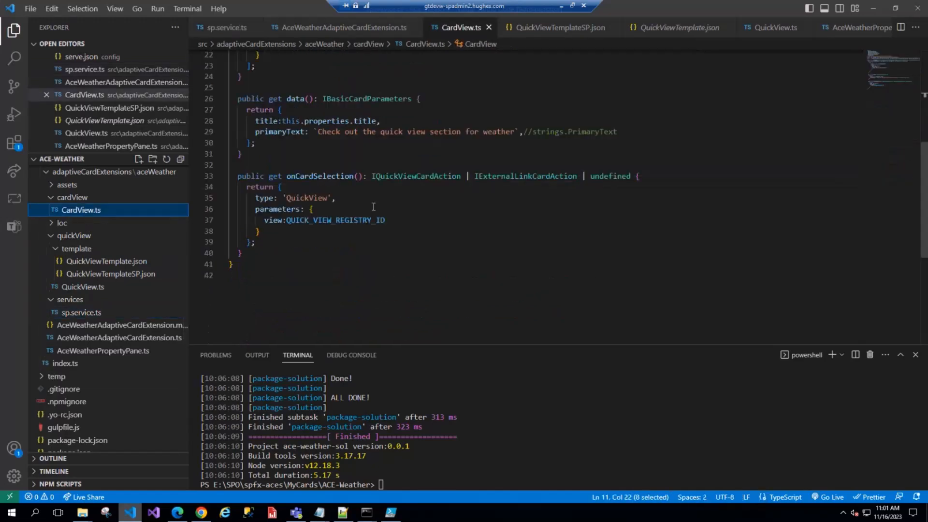
pyautogui.scroll(3)
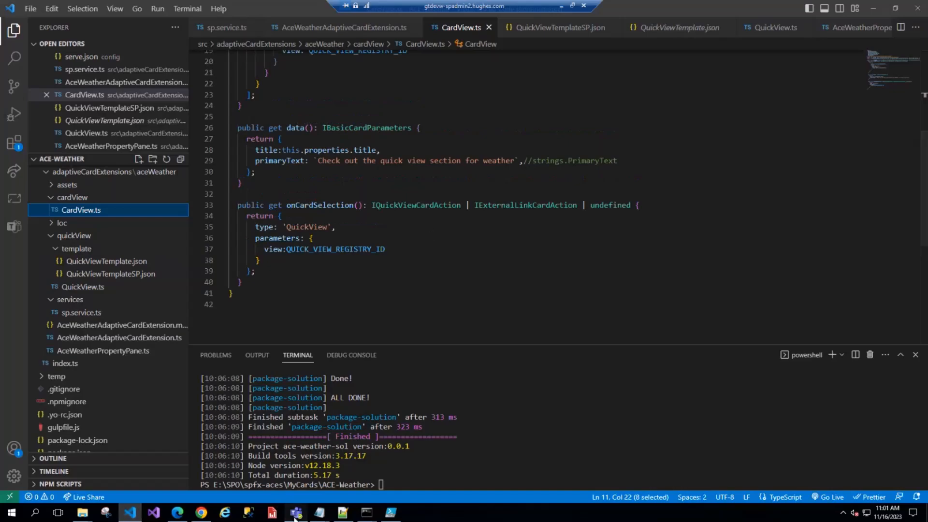
# Switch to Teams to show the U.S. Locations card reading 'Check out the quick view'
pyautogui.click(294, 512)
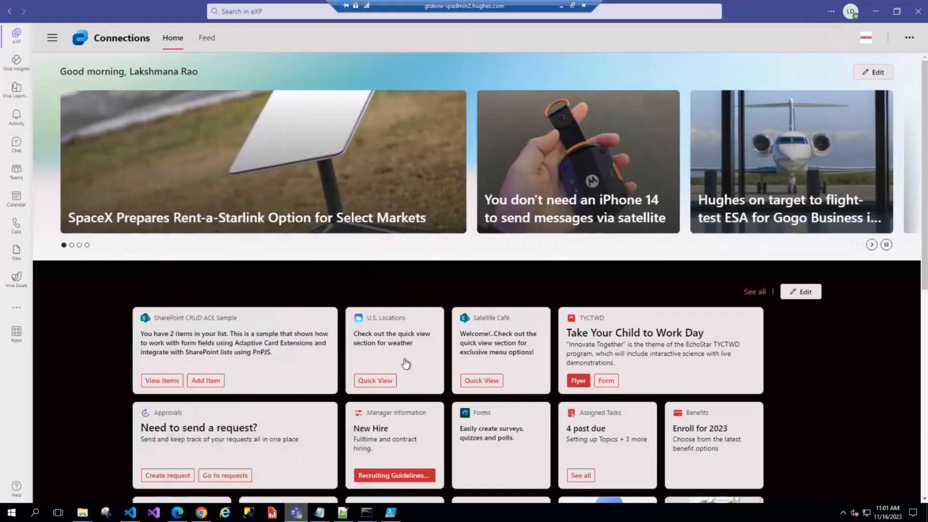
pyautogui.moveTo(434, 341)
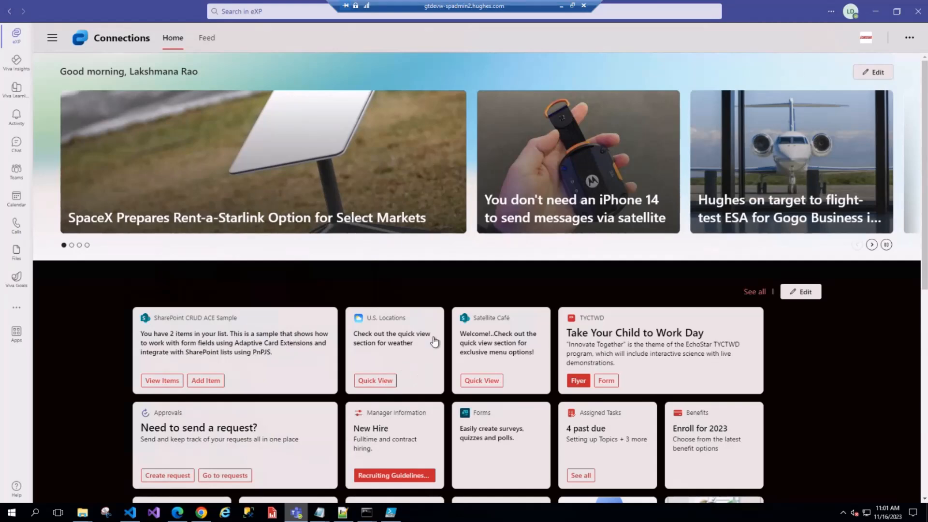
pyautogui.click(870, 245)
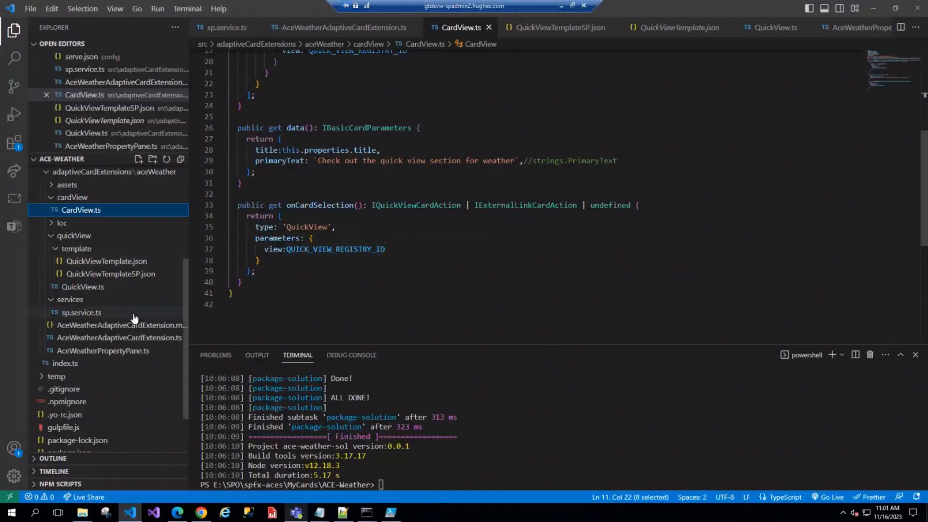
pyautogui.moveTo(82, 292)
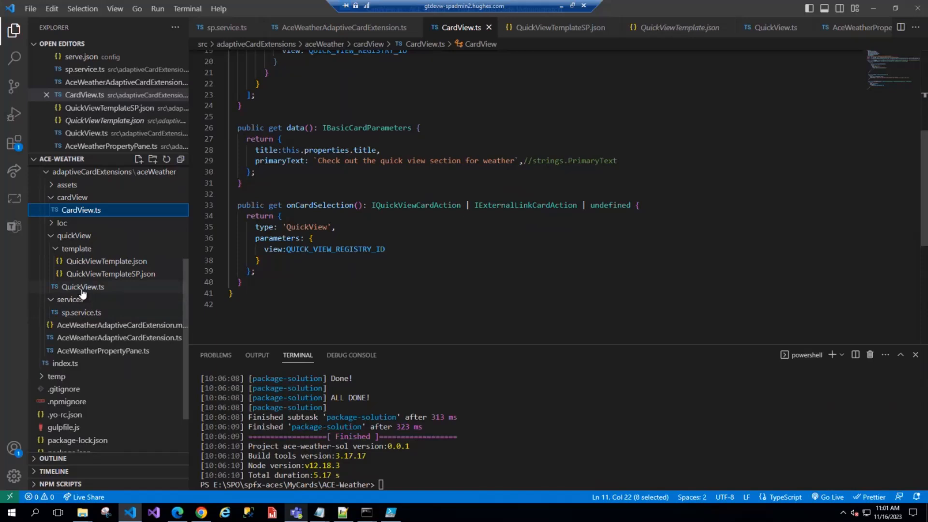
pyautogui.moveTo(82, 287)
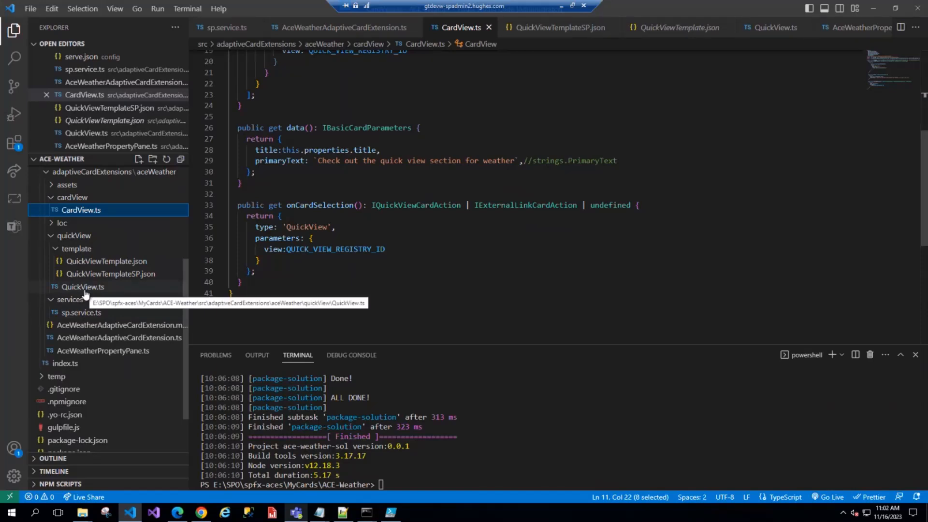
pyautogui.moveTo(110, 273)
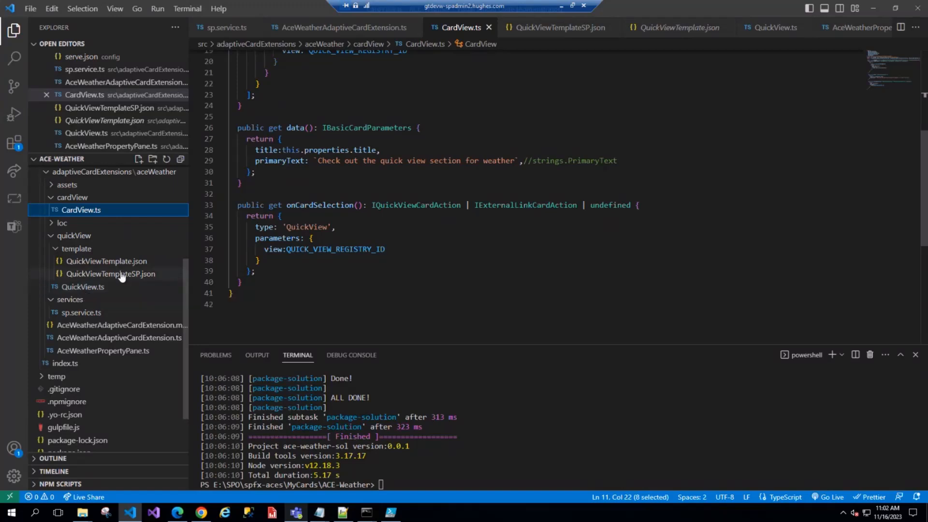
pyautogui.moveTo(111, 273)
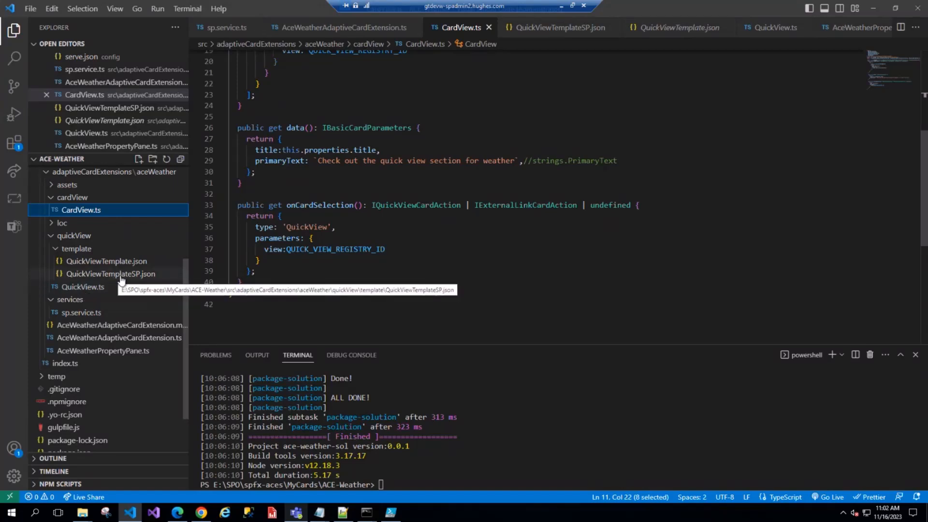
# Open QuickViewTemplateSP.json and scroll up to its schema, background image and MSN credit
pyautogui.click(110, 274)
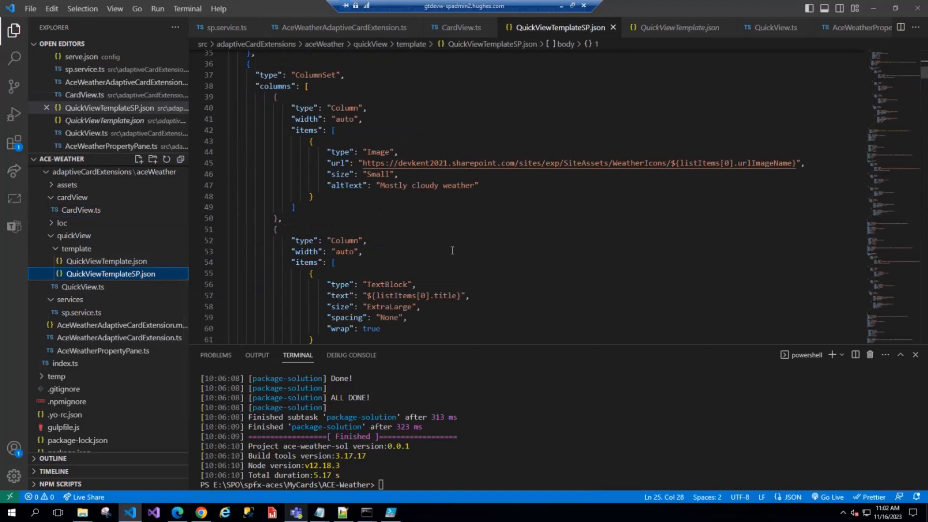
pyautogui.scroll(3)
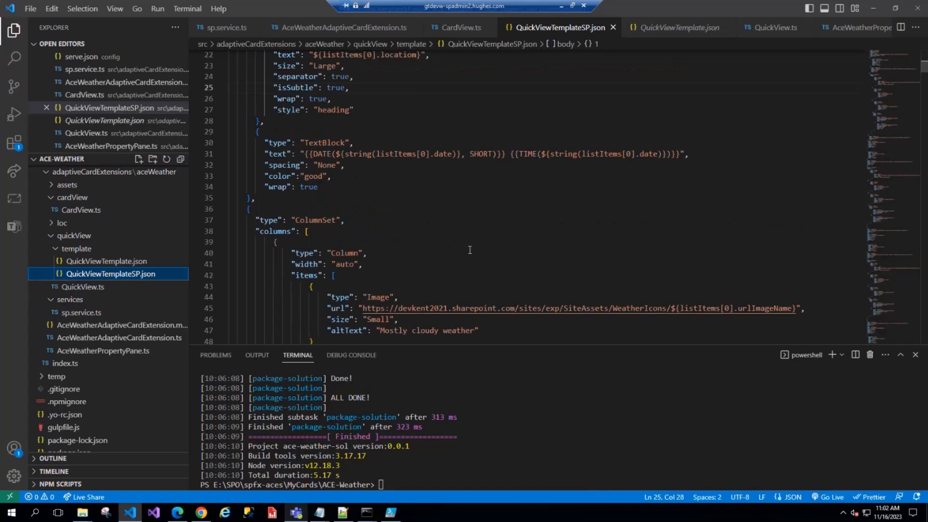
pyautogui.scroll(3)
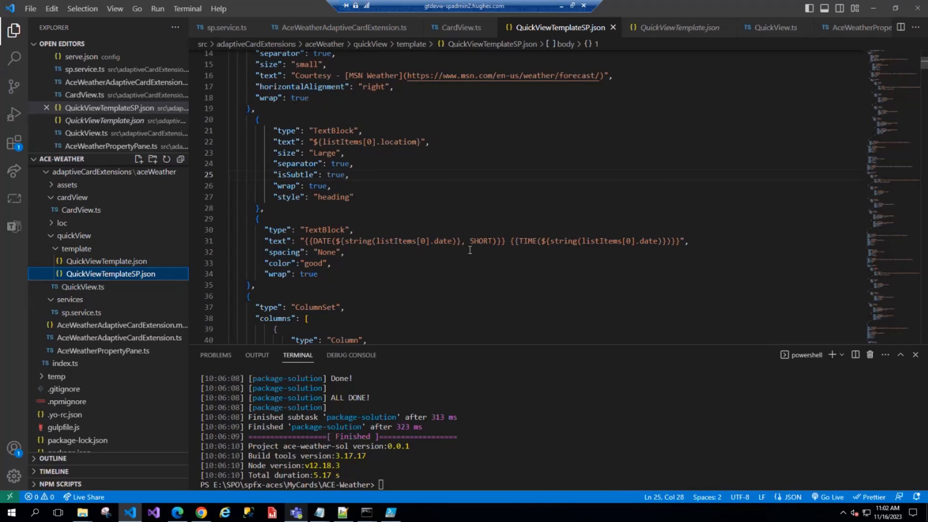
pyautogui.scroll(3)
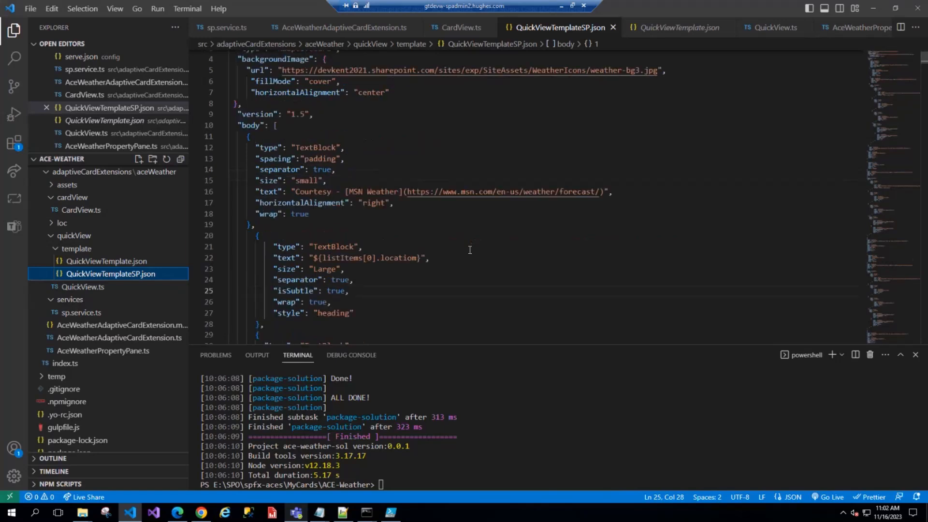
pyautogui.scroll(3)
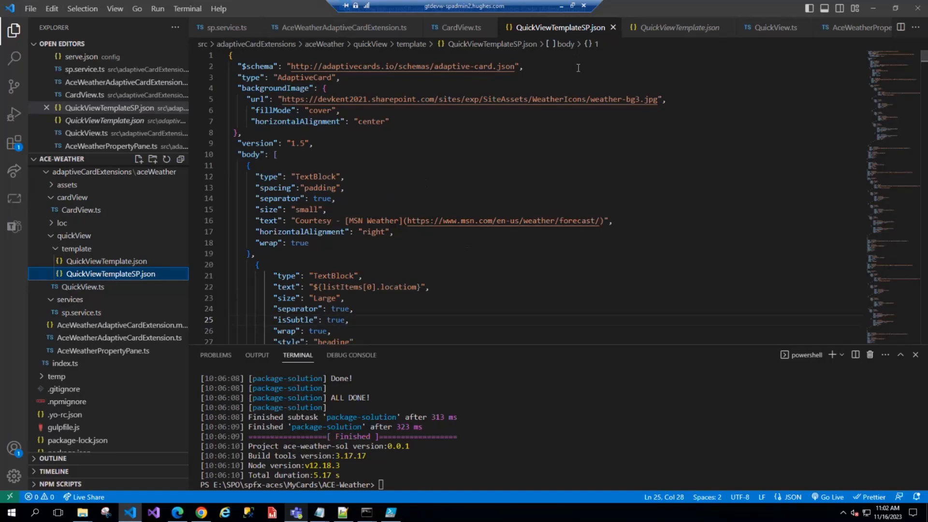
pyautogui.moveTo(561, 6)
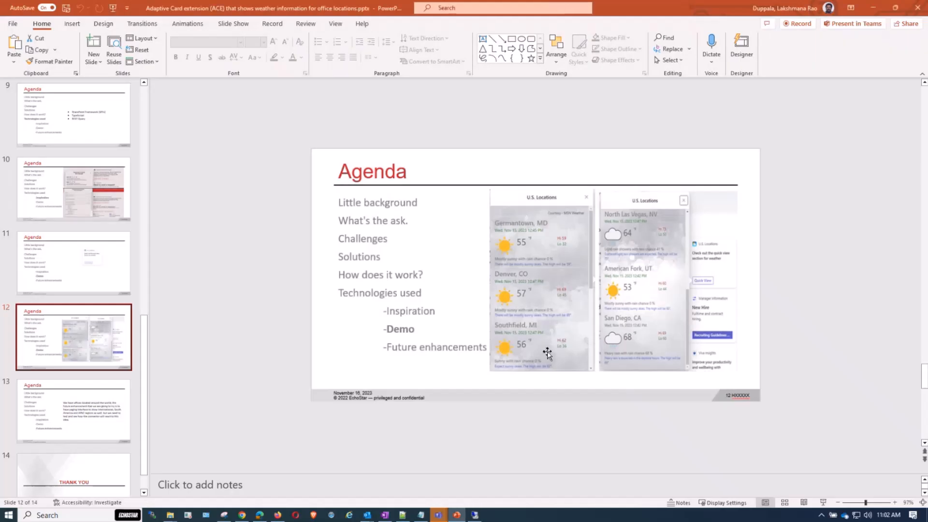
# Jump to slide 14 (Thank You), view slide 13 (Future enhancements), then return to slide 14
pyautogui.scroll(-3)
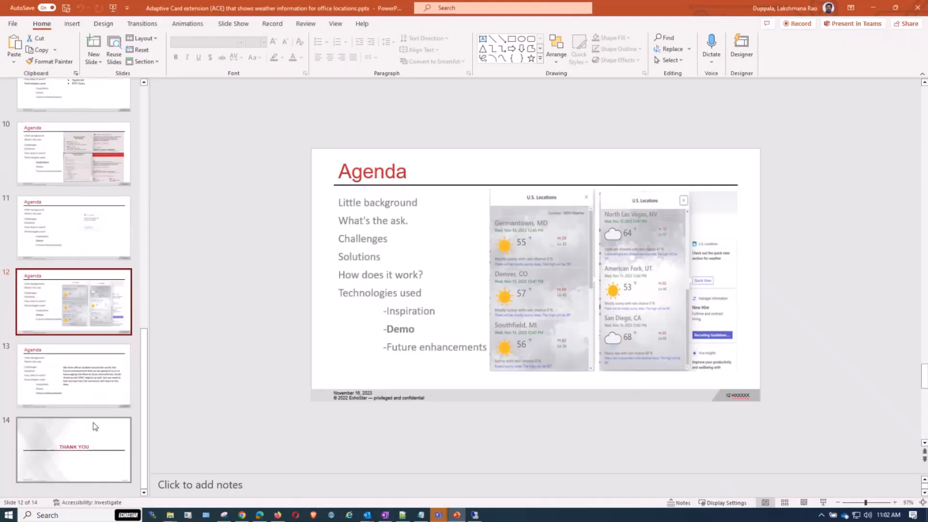
pyautogui.click(73, 449)
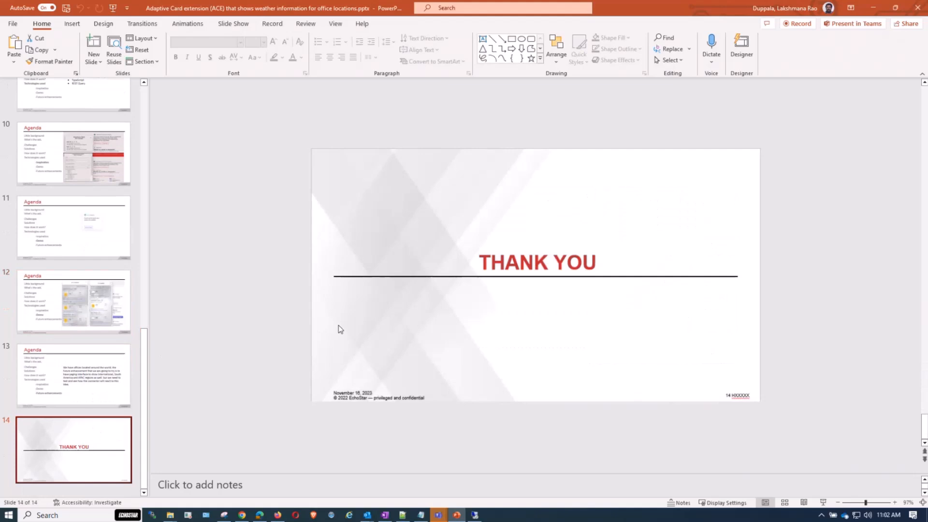
pyautogui.click(74, 376)
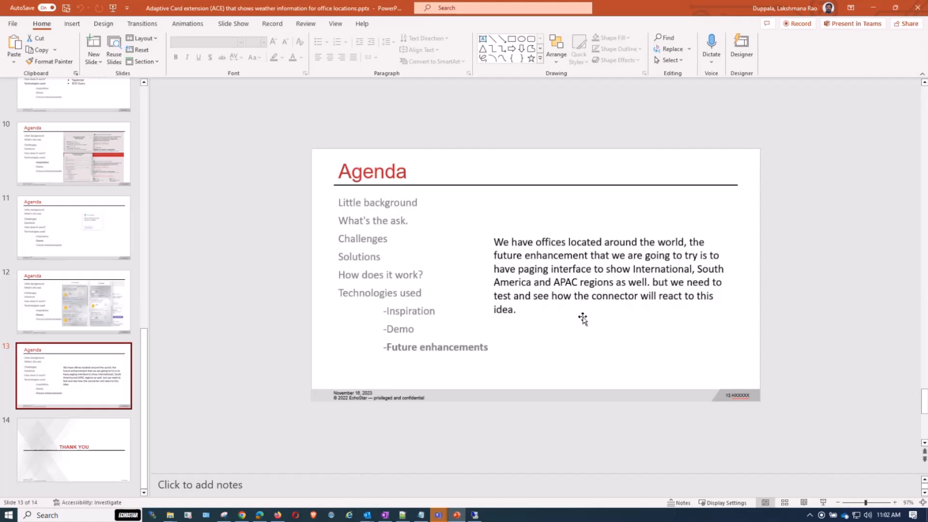
pyautogui.moveTo(606, 302)
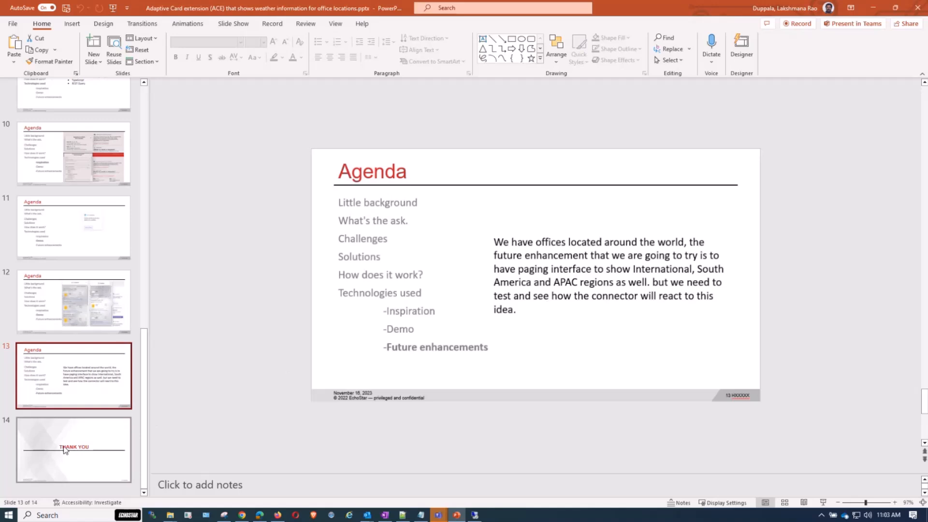
pyautogui.click(74, 449)
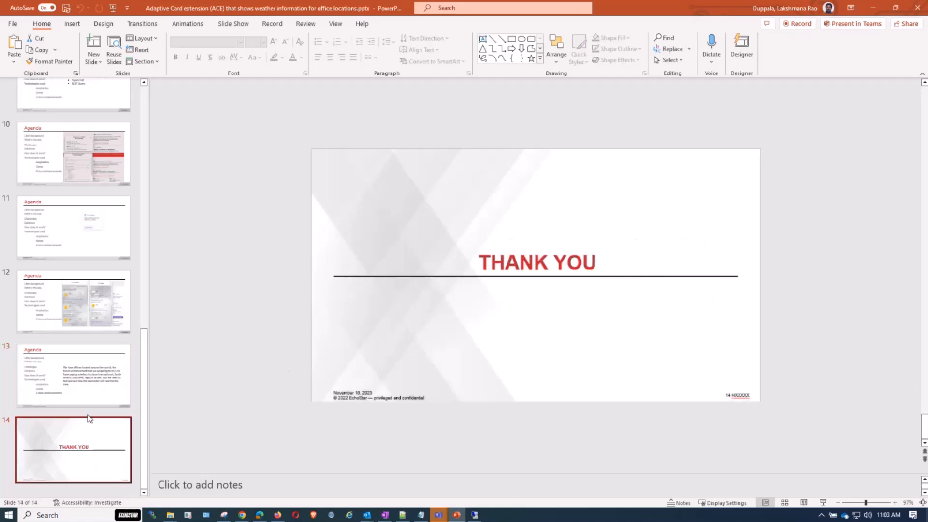
pyautogui.moveTo(218, 345)
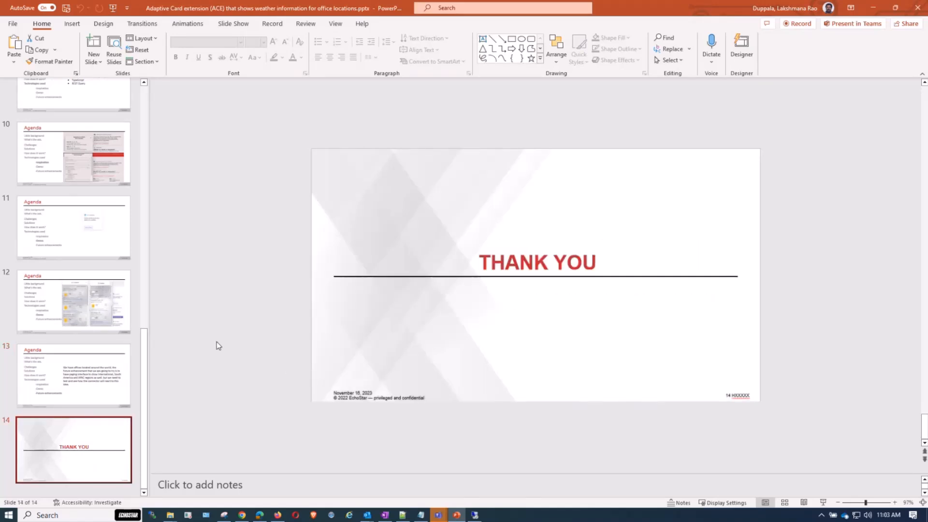